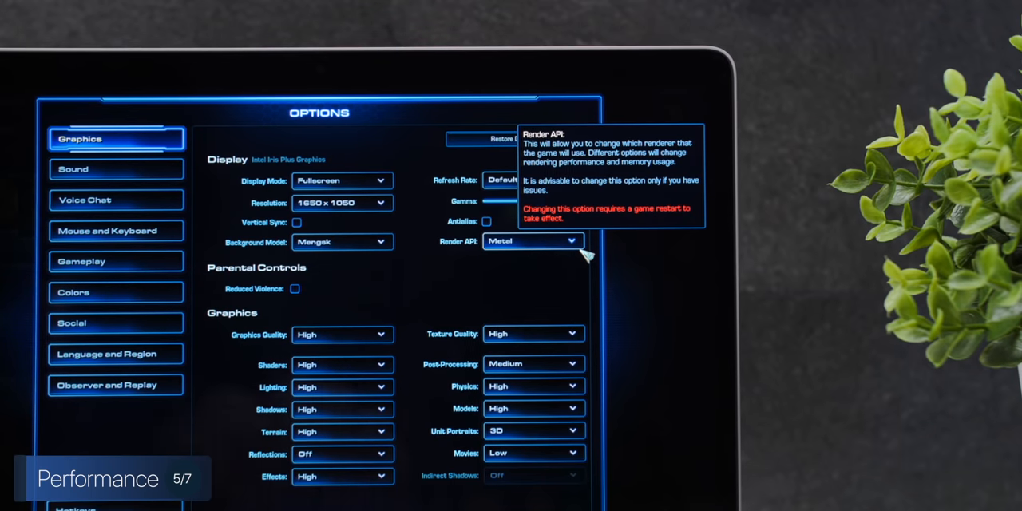
- View one of the iPhone render images and return to the video page
click(530, 241)
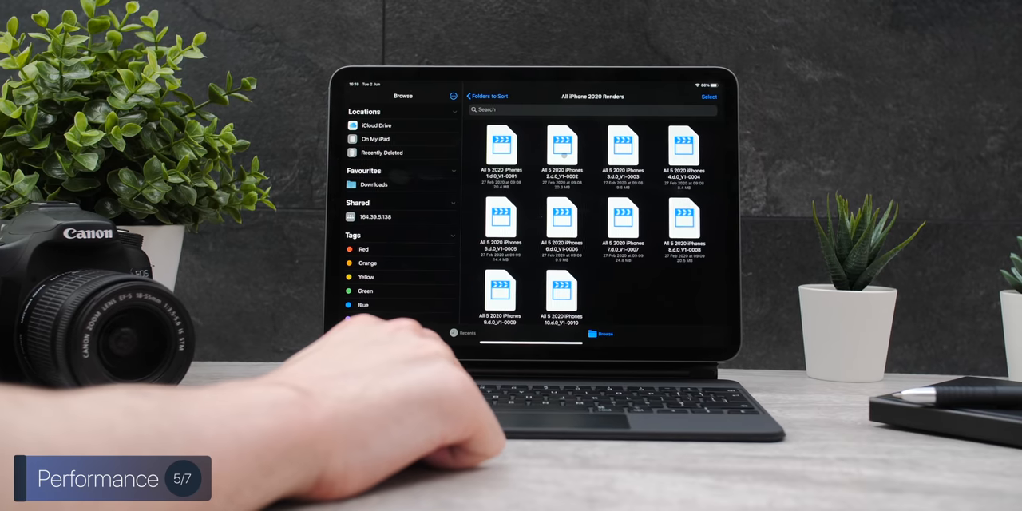
double_click(562, 147)
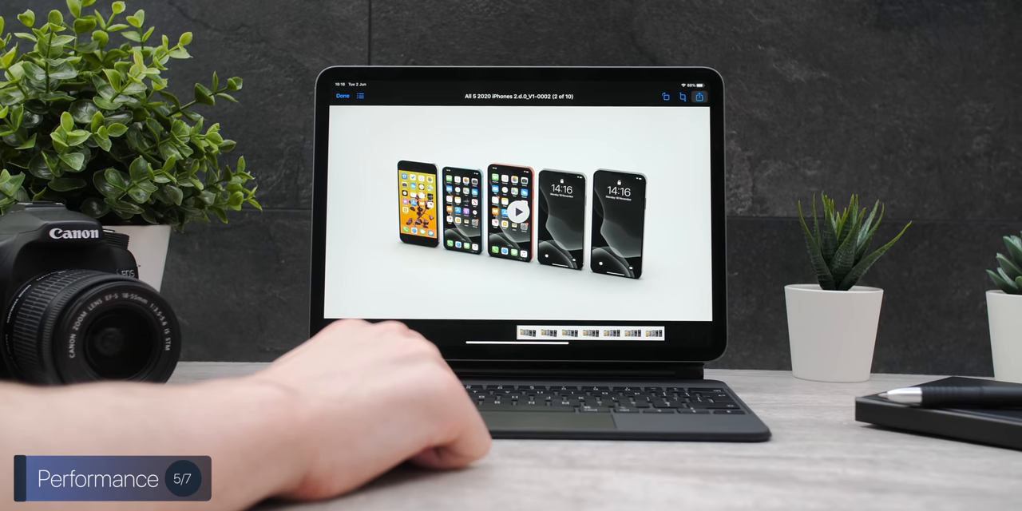
click(699, 99)
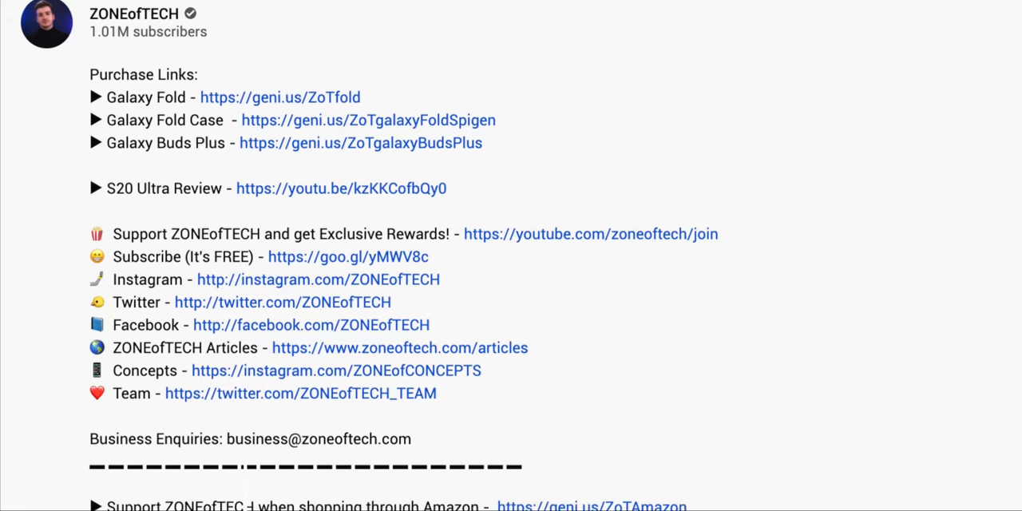
- Scroll the video description down until the Amazon support link is visible
scroll(down, 3)
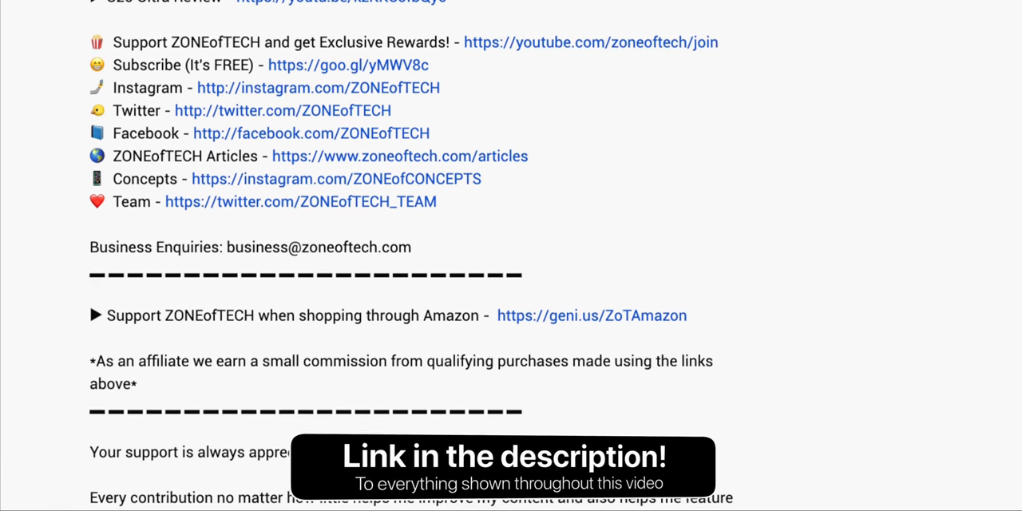
scroll(down, 3)
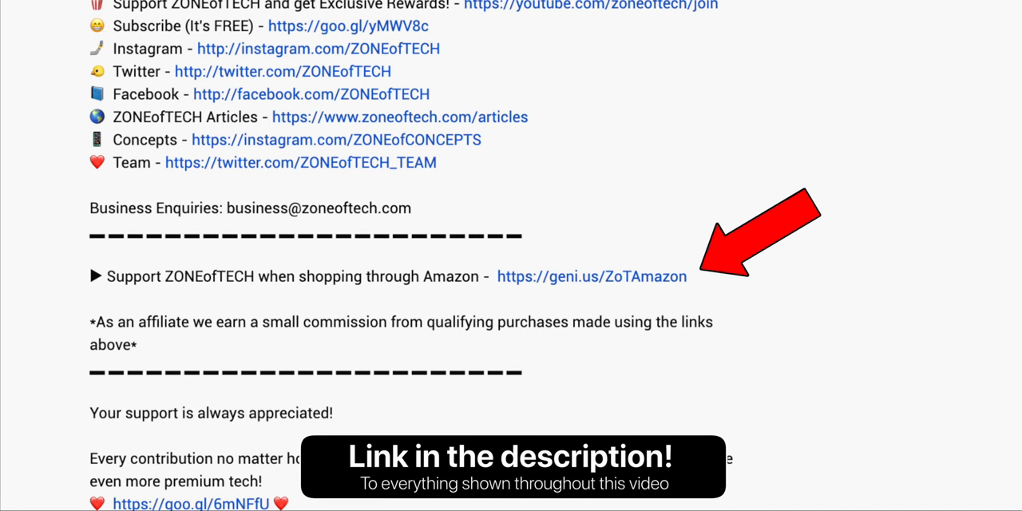